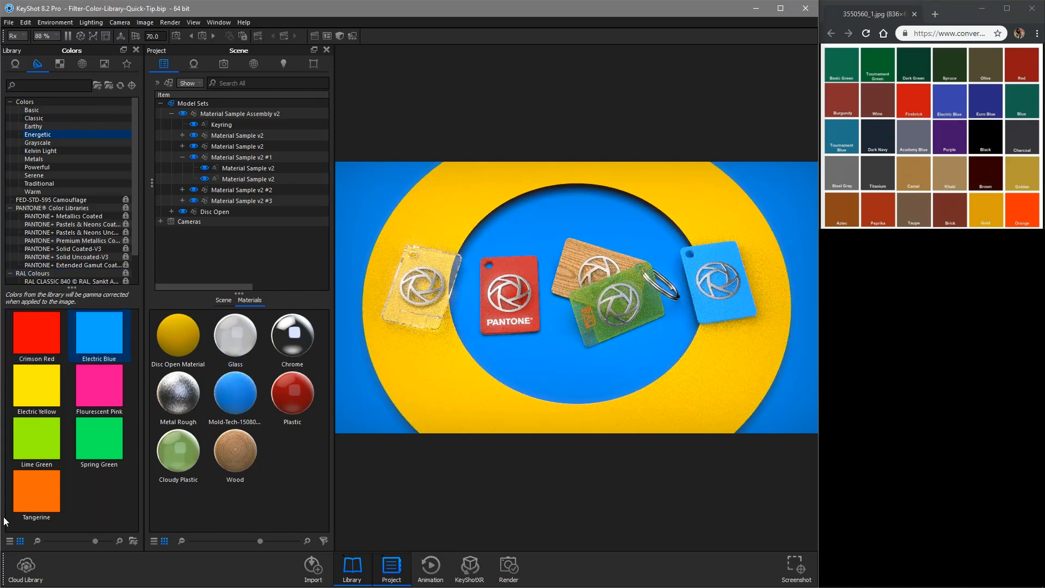
Step: Apply Tangerine to the outer disc and Flourescent Pink to the red keyring tag
left_click_drag(99, 388, 247, 168)
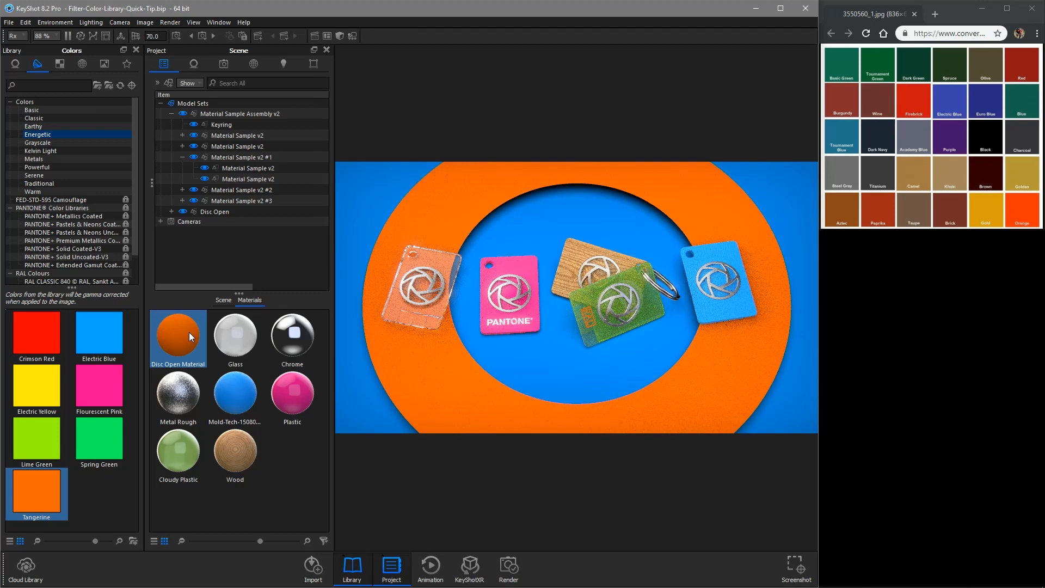
left_click(36, 390)
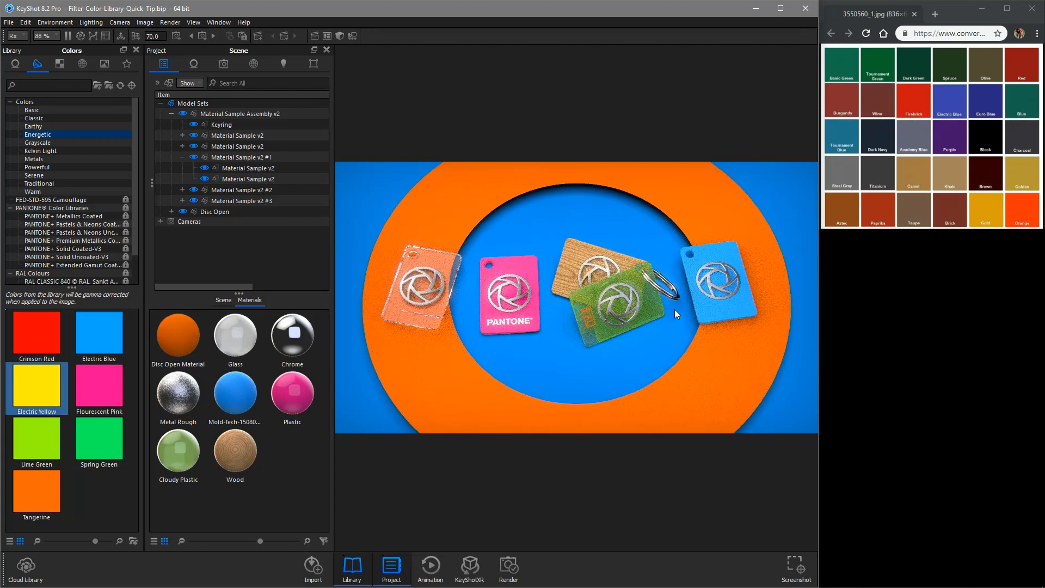
Step: Expand PANTONE Color Libraries and show the PANTONE Metallics Coated swatches
left_click(37, 141)
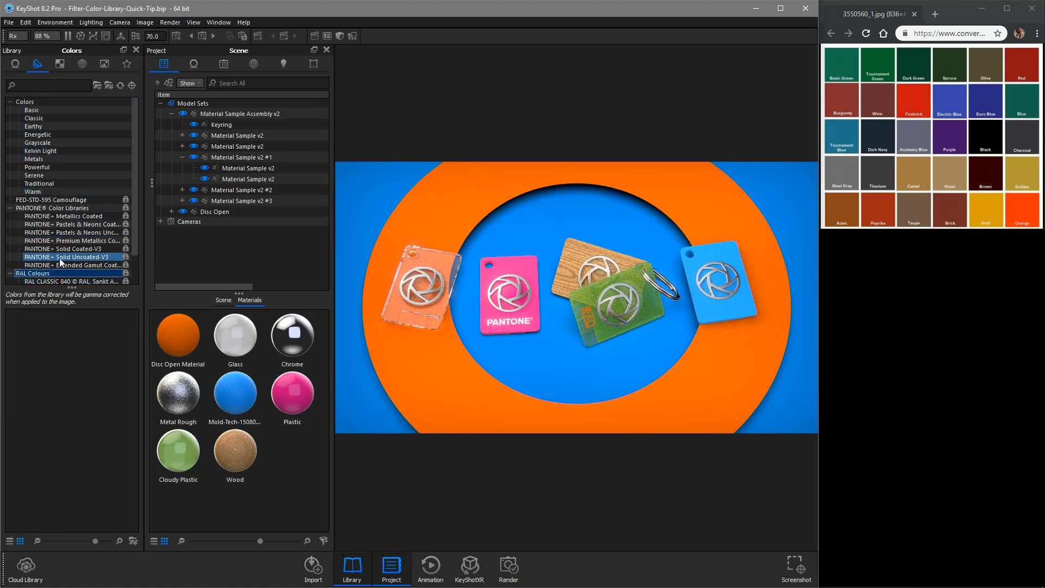
left_click(57, 207)
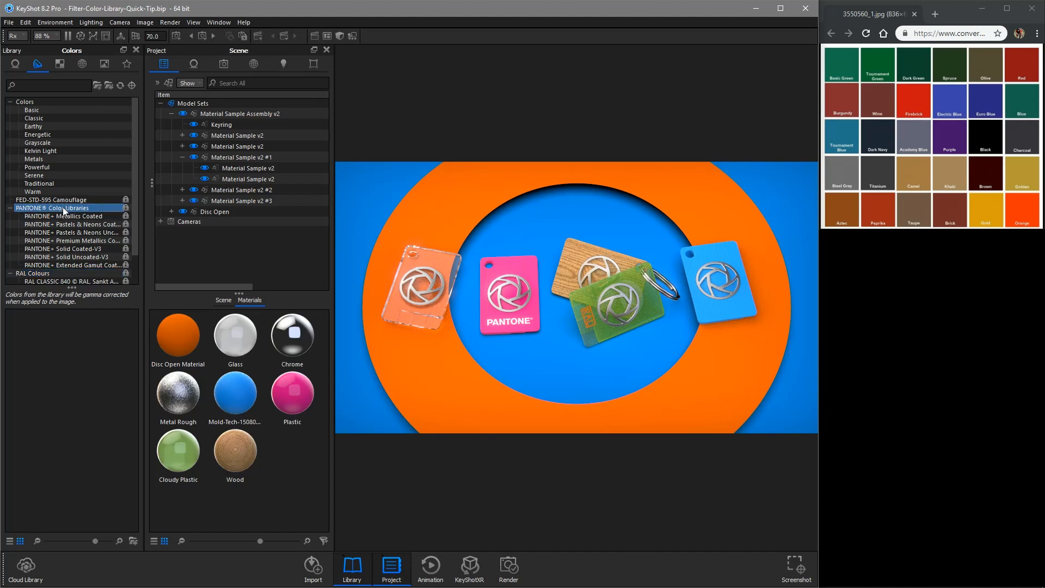
left_click(69, 216)
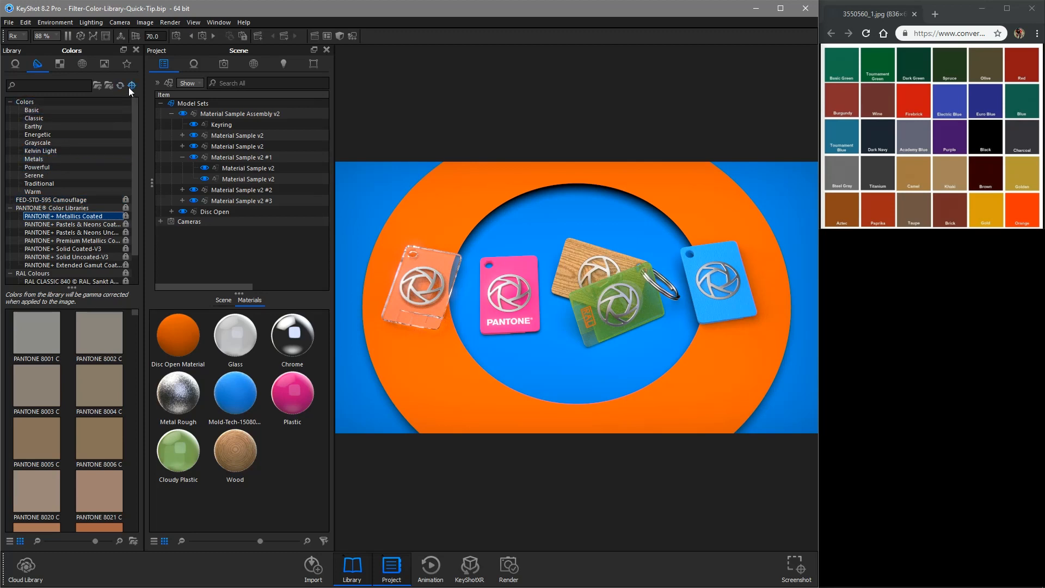
Step: Filter the swatches to a deep purple target colour and pick PANTONE 8823 C
left_click(131, 85)
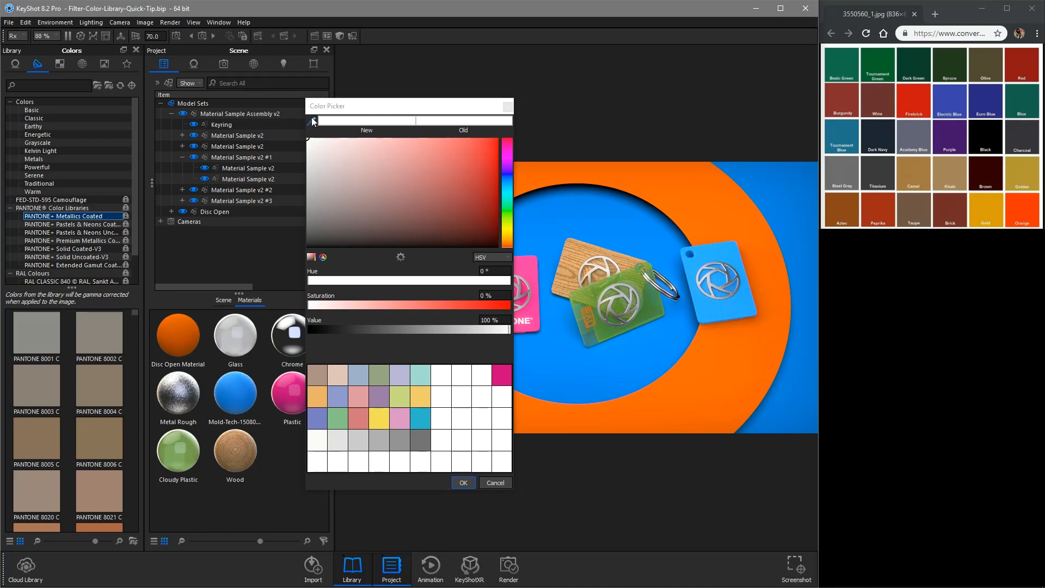
left_click_drag(509, 329, 325, 329)
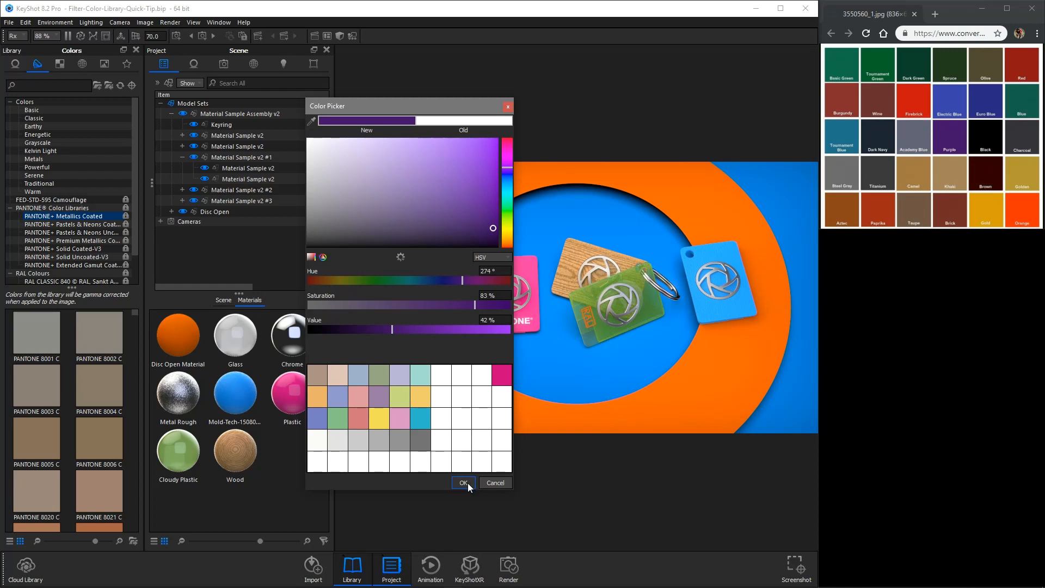
left_click(461, 482)
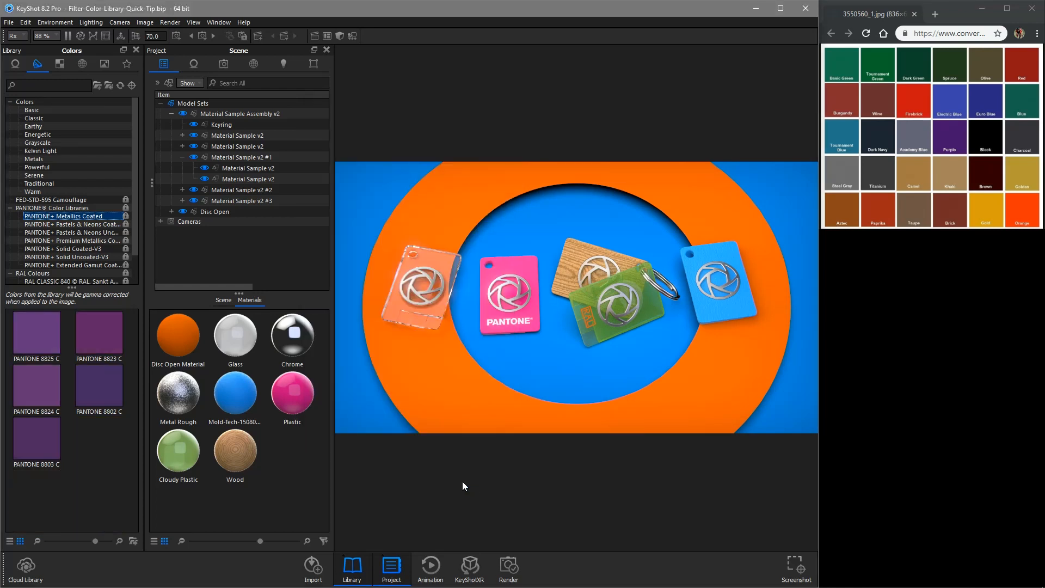
left_click(99, 333)
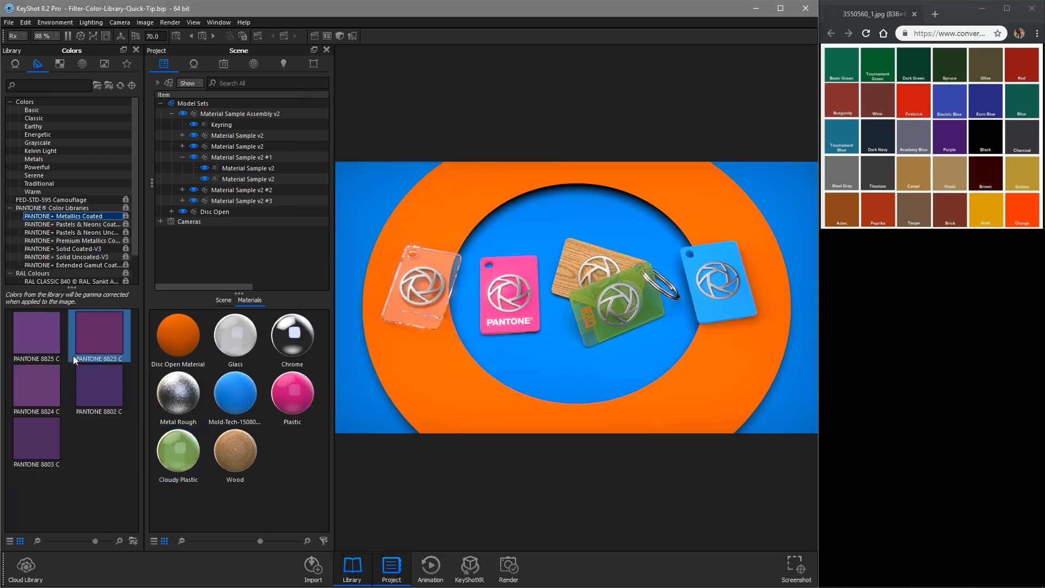